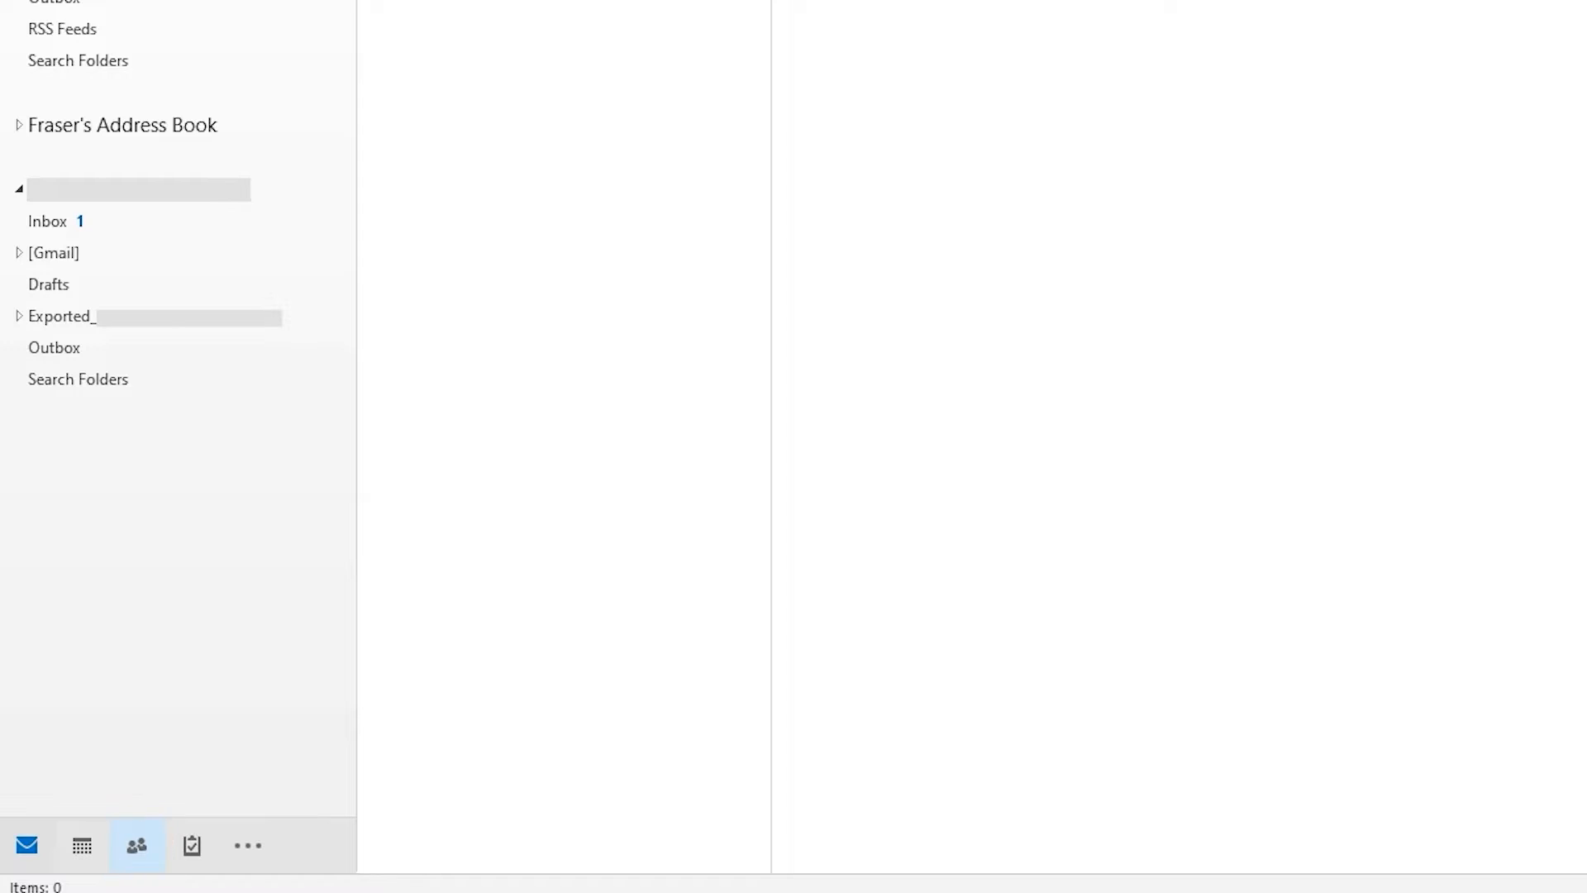
Open the Notes Contacts folder from Fraser's Address Book in People view.
scroll("up", 3)
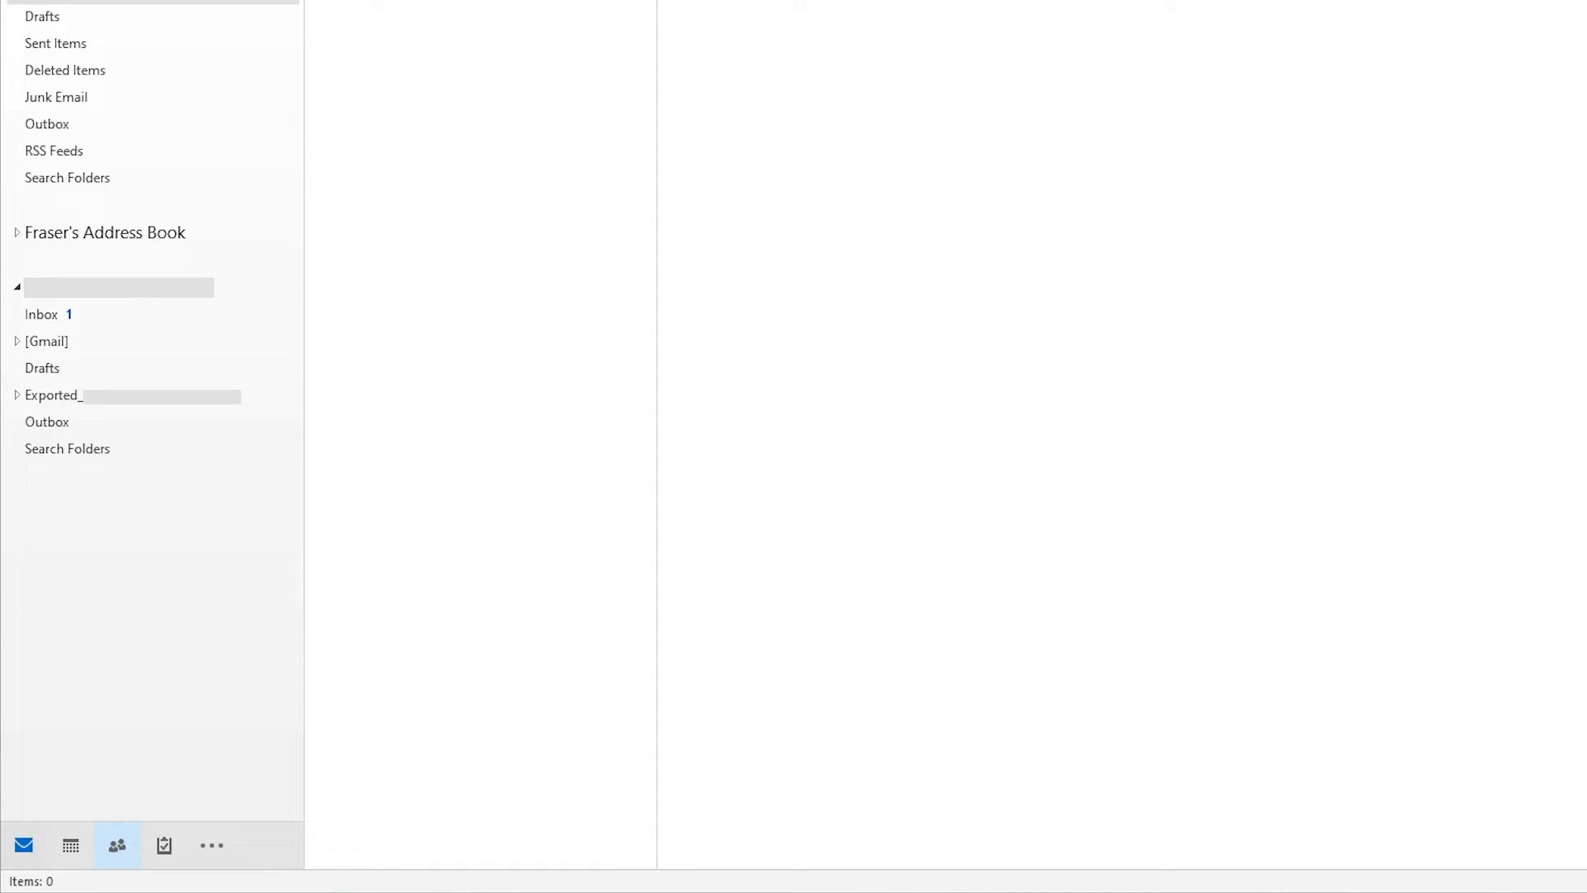
left_click(116, 843)
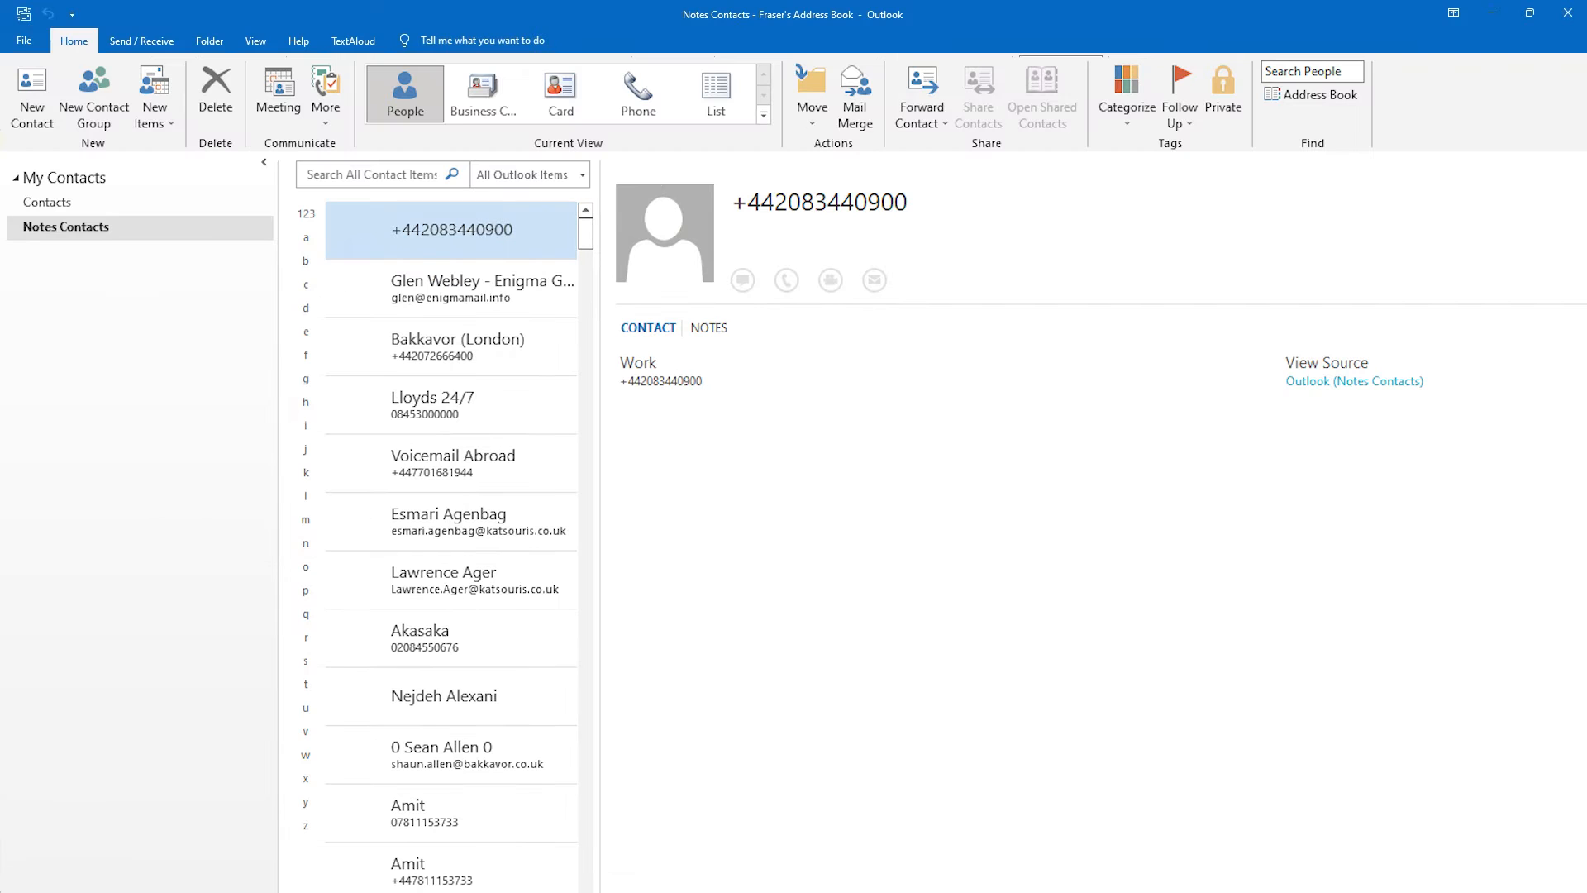
Launch the Import and Export Wizard from File > Open & Export.
left_click(24, 40)
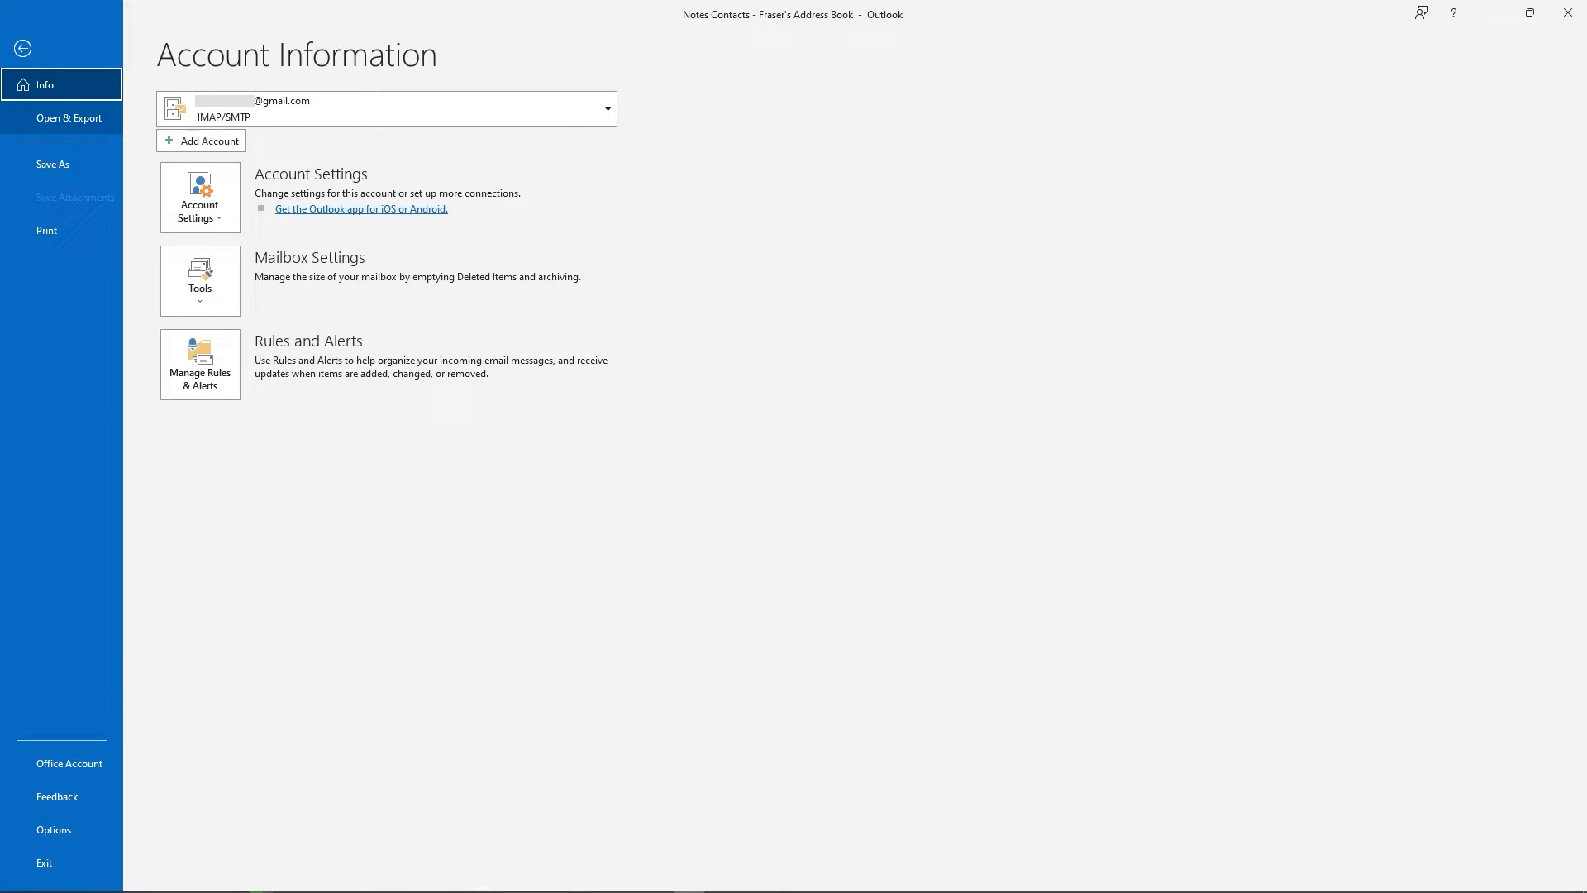
left_click(68, 117)
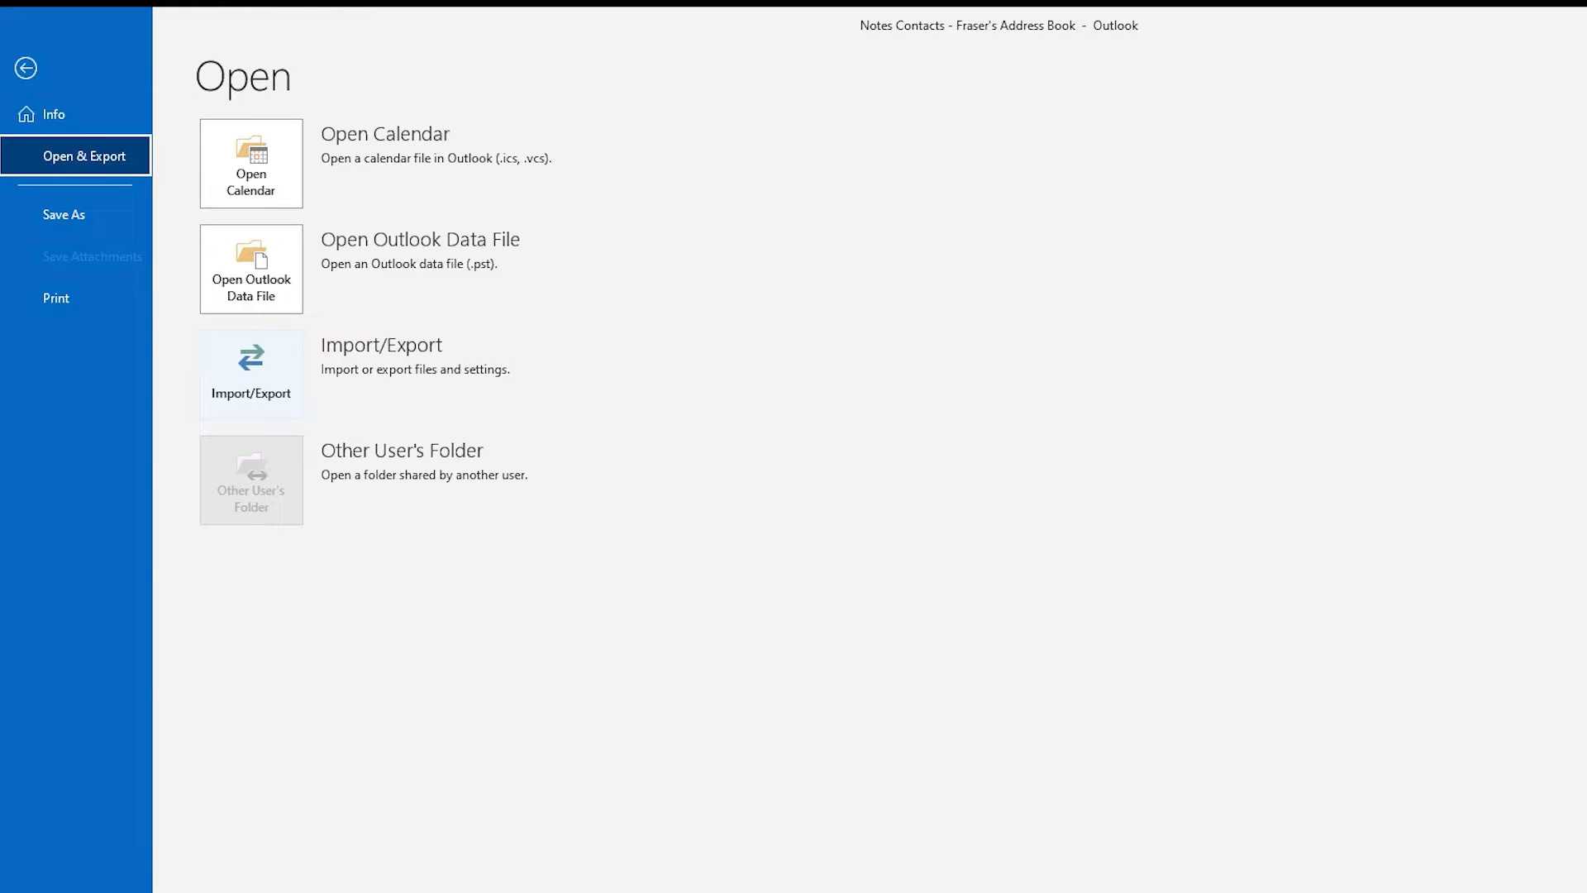
left_click(249, 374)
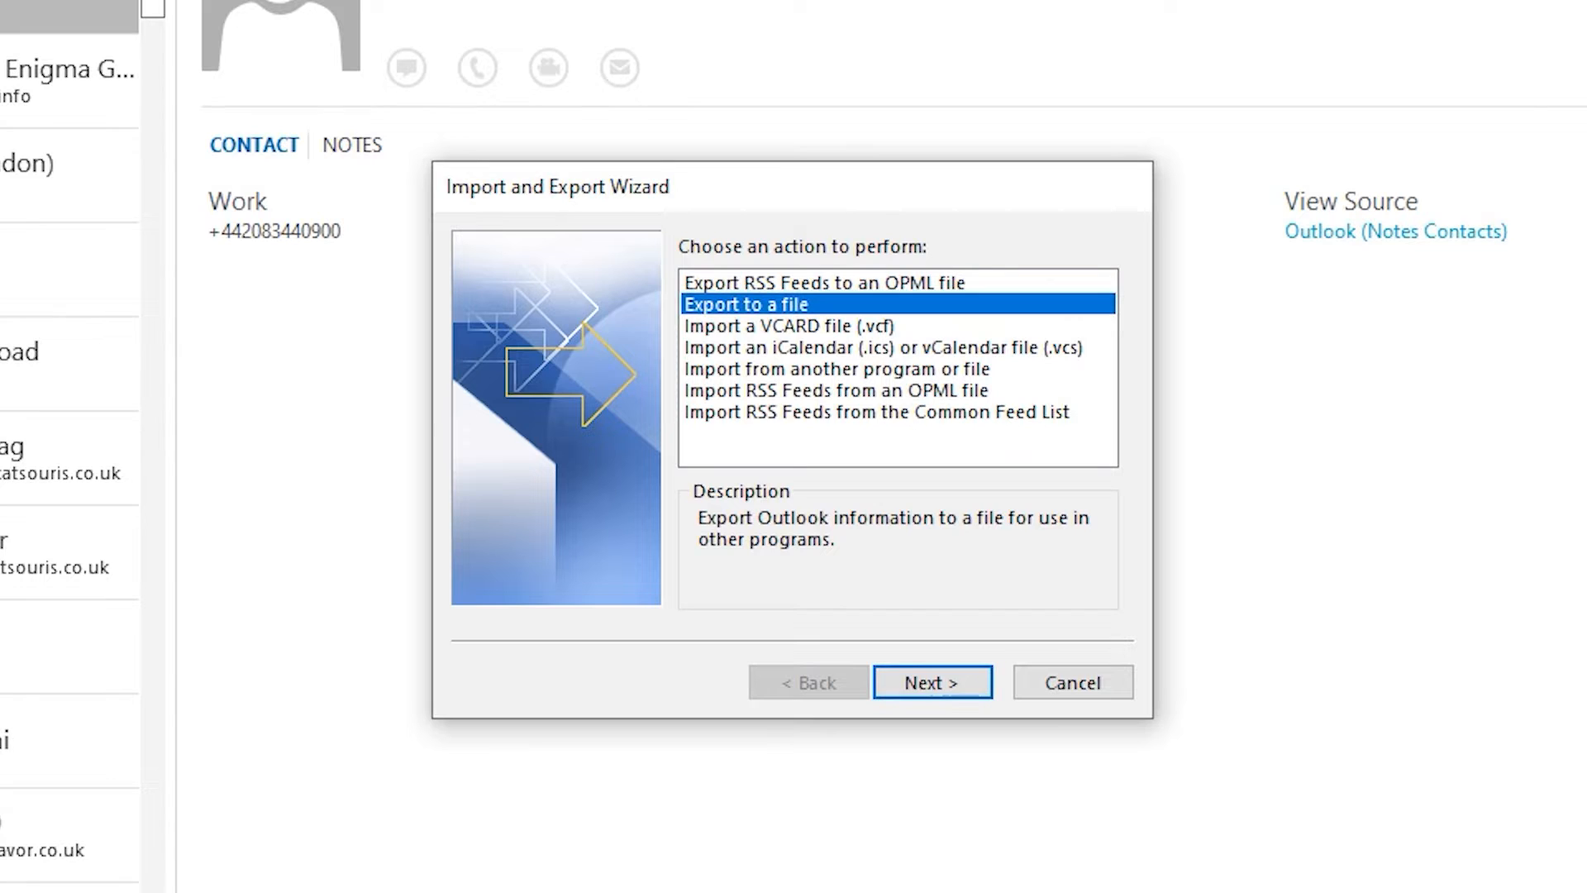
Export to a Comma Separated Values file from the Notes Contacts folder.
left_click(930, 681)
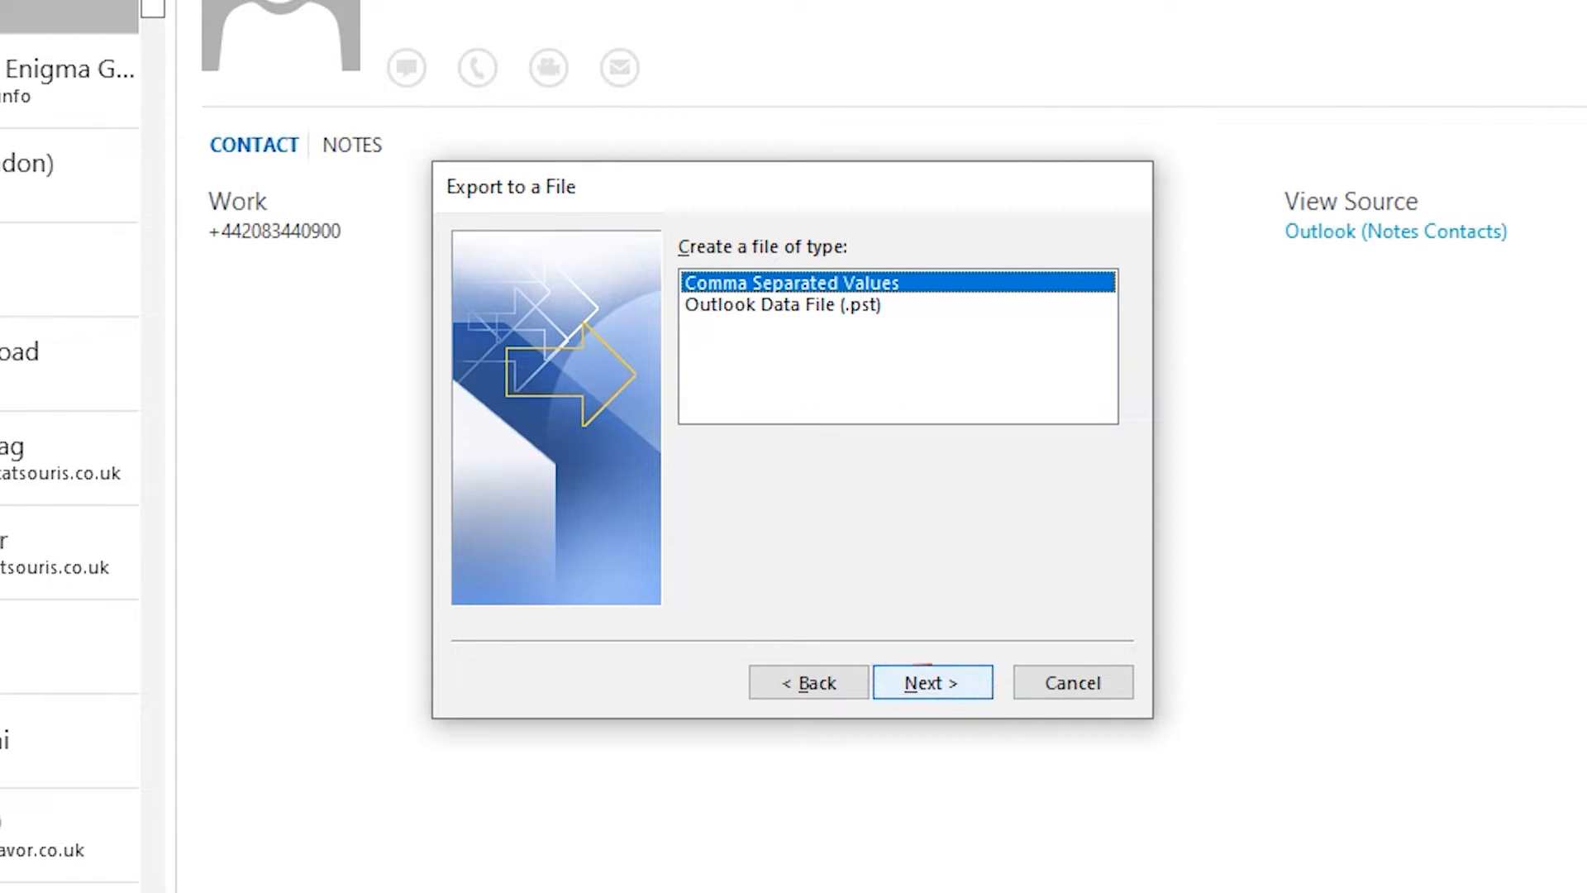
left_click(931, 681)
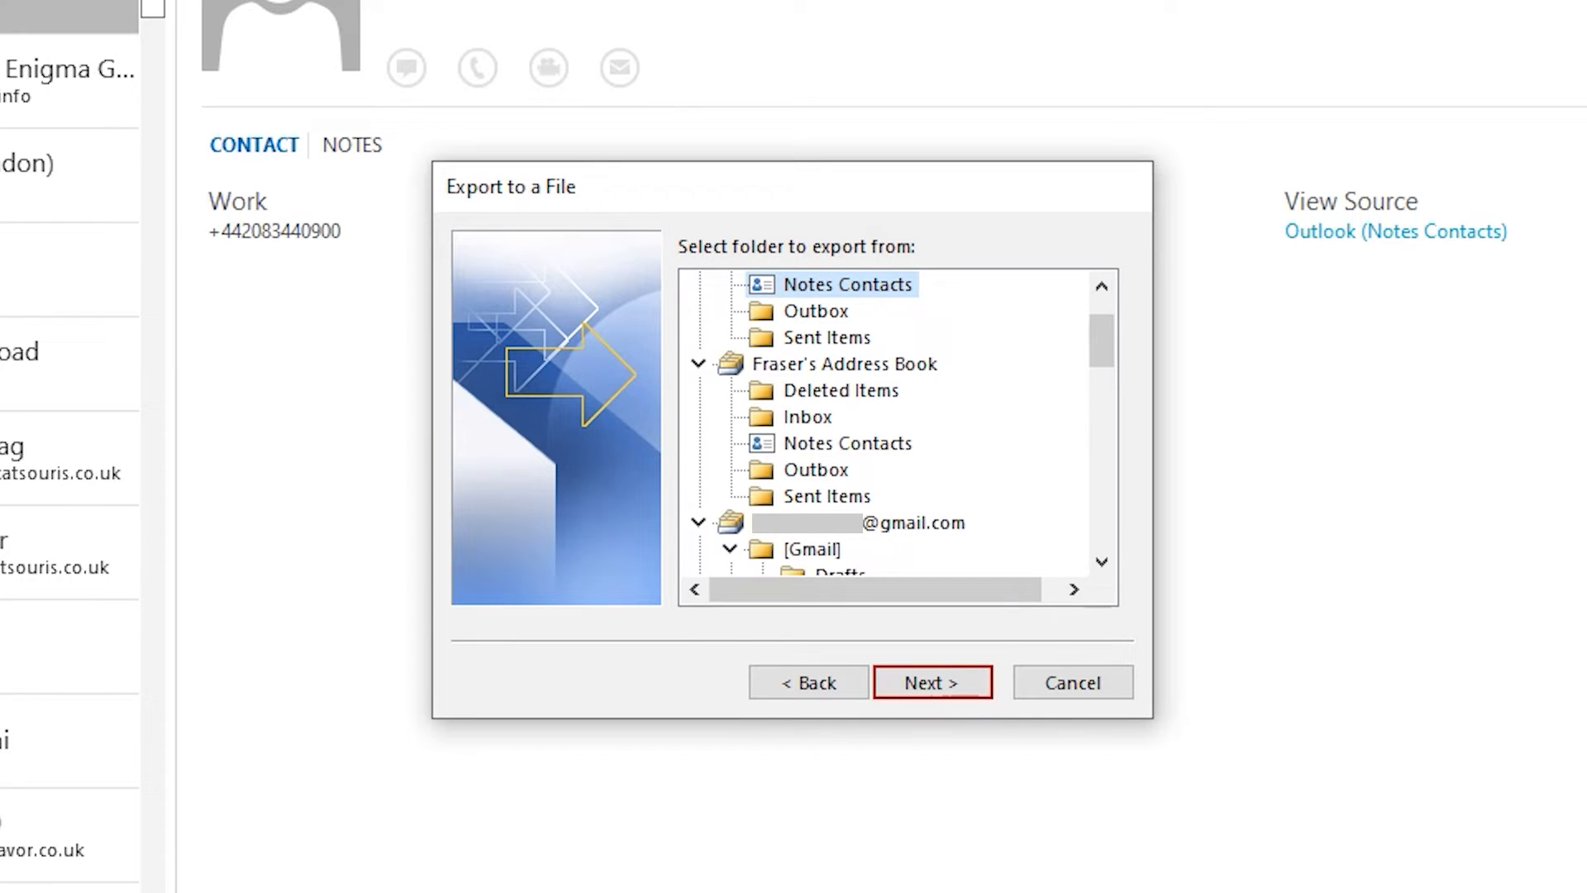
left_click(847, 442)
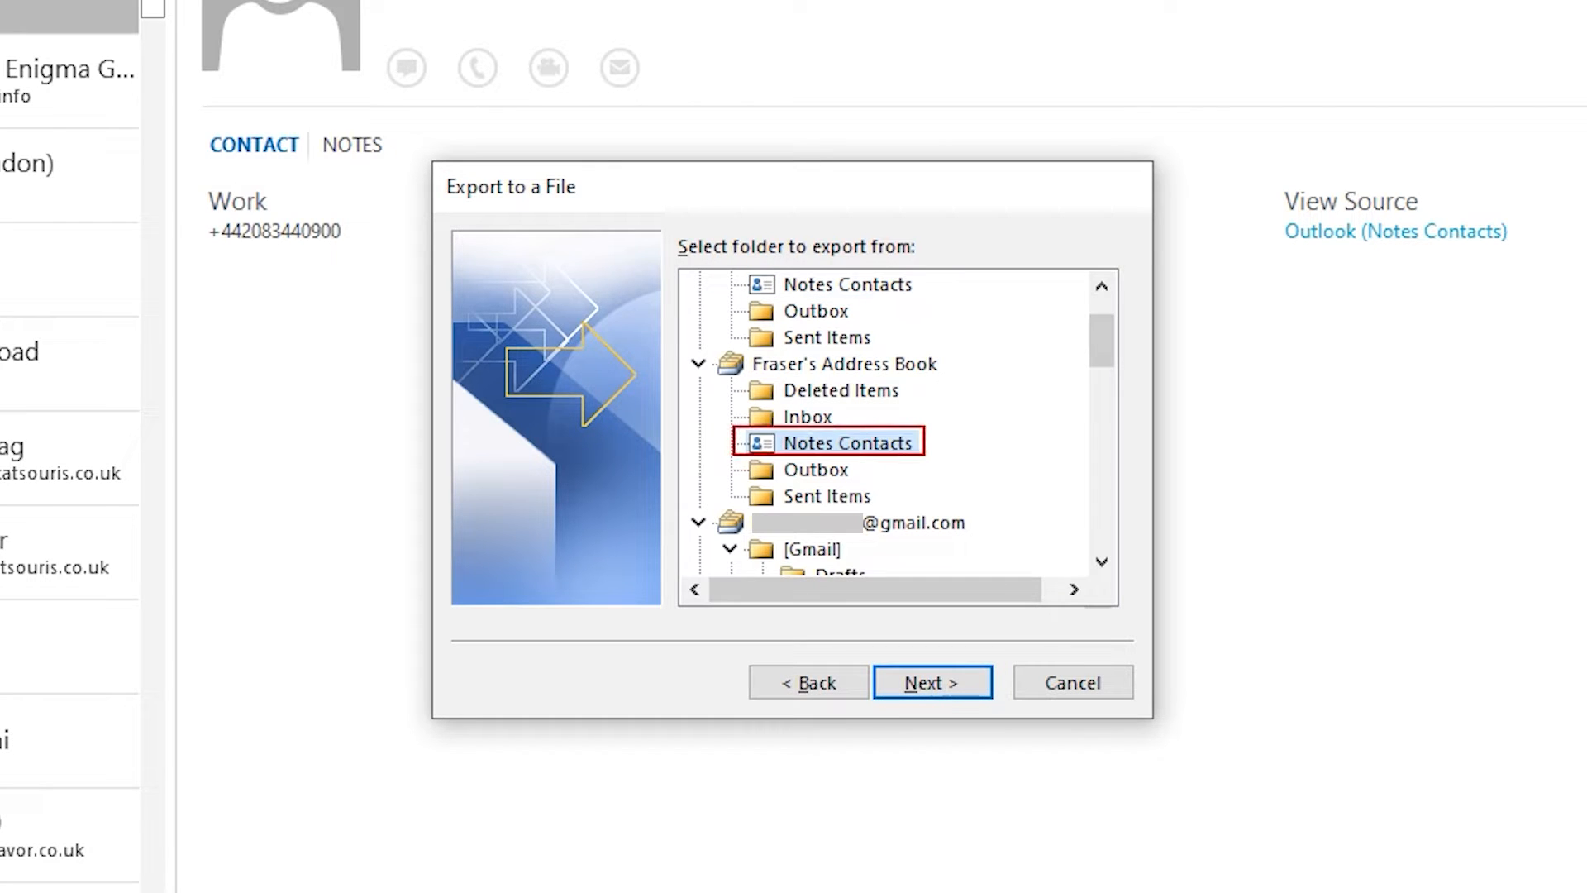
left_click(931, 681)
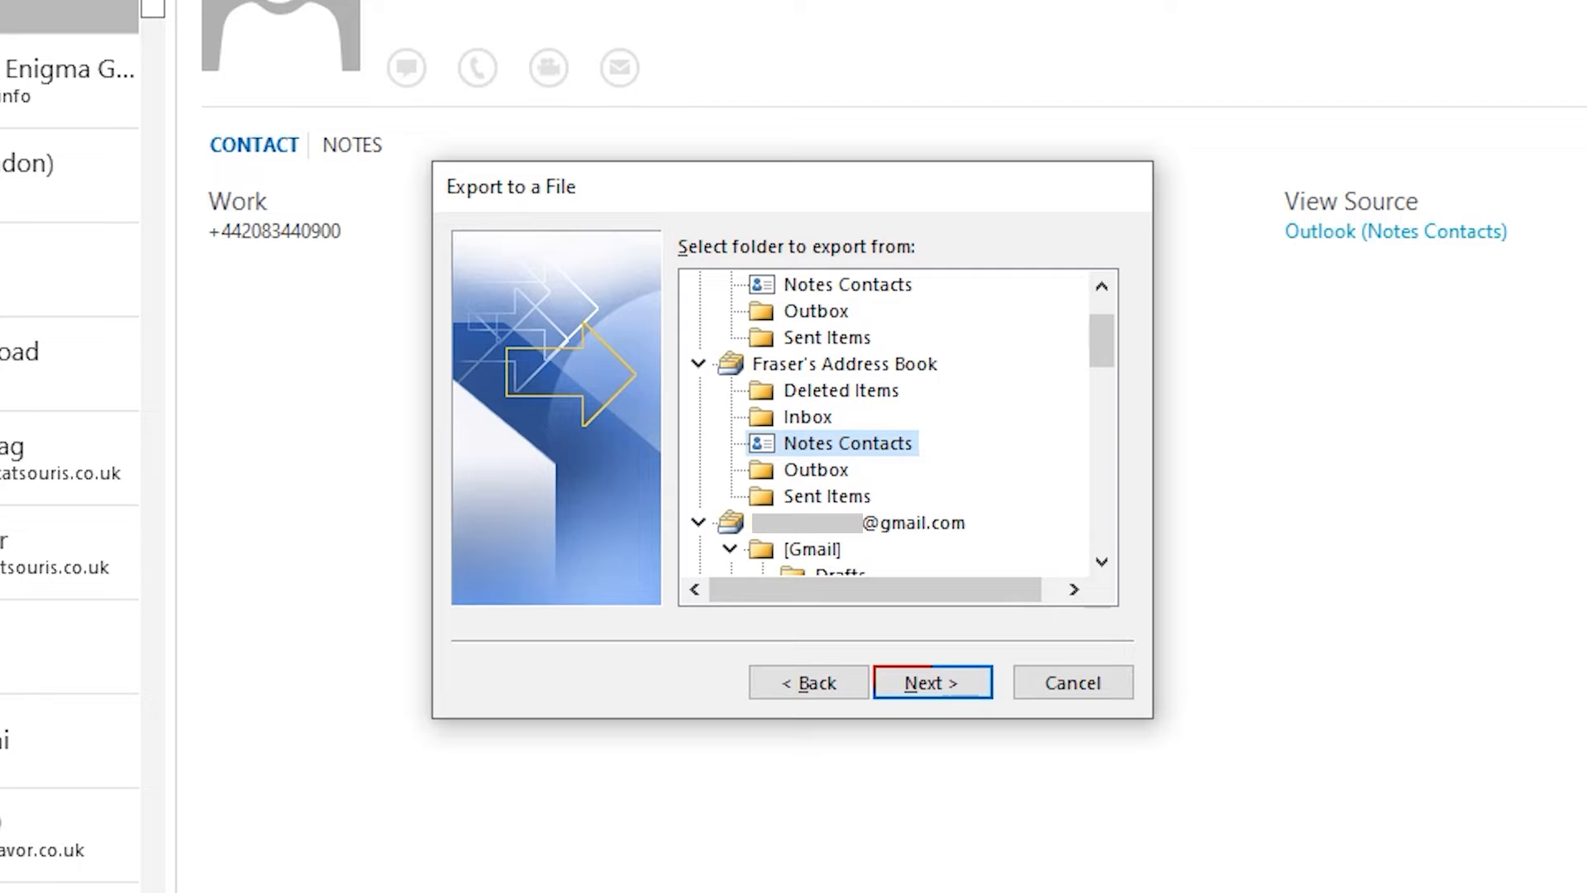
left_click(930, 681)
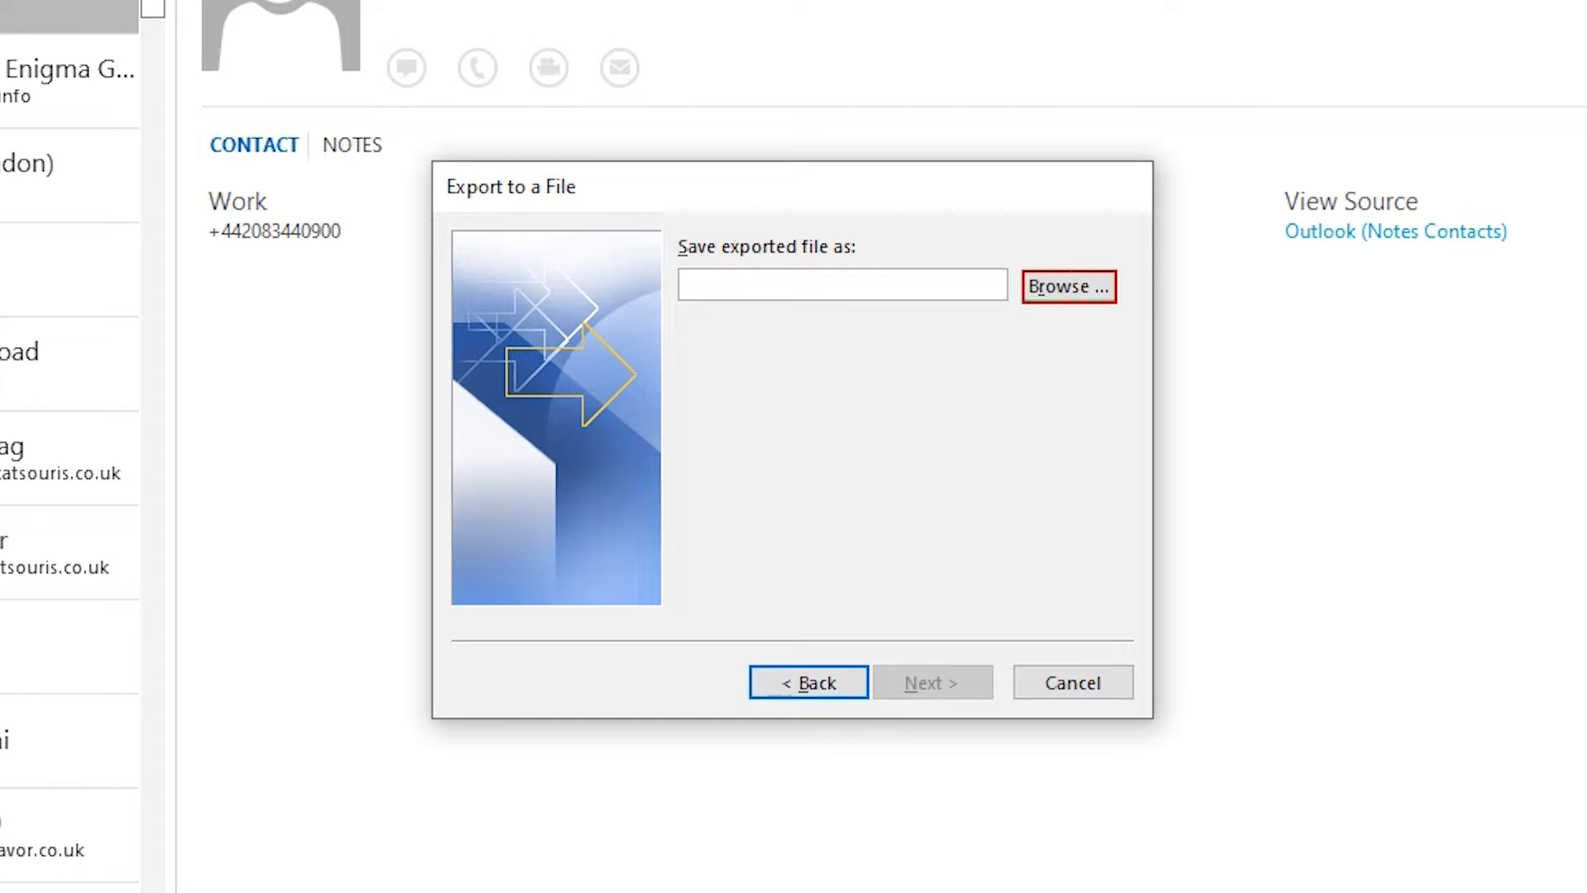
Save the export as contacts.CSV on the Desktop and finish the wizard.
left_click(1068, 287)
type("contacts")
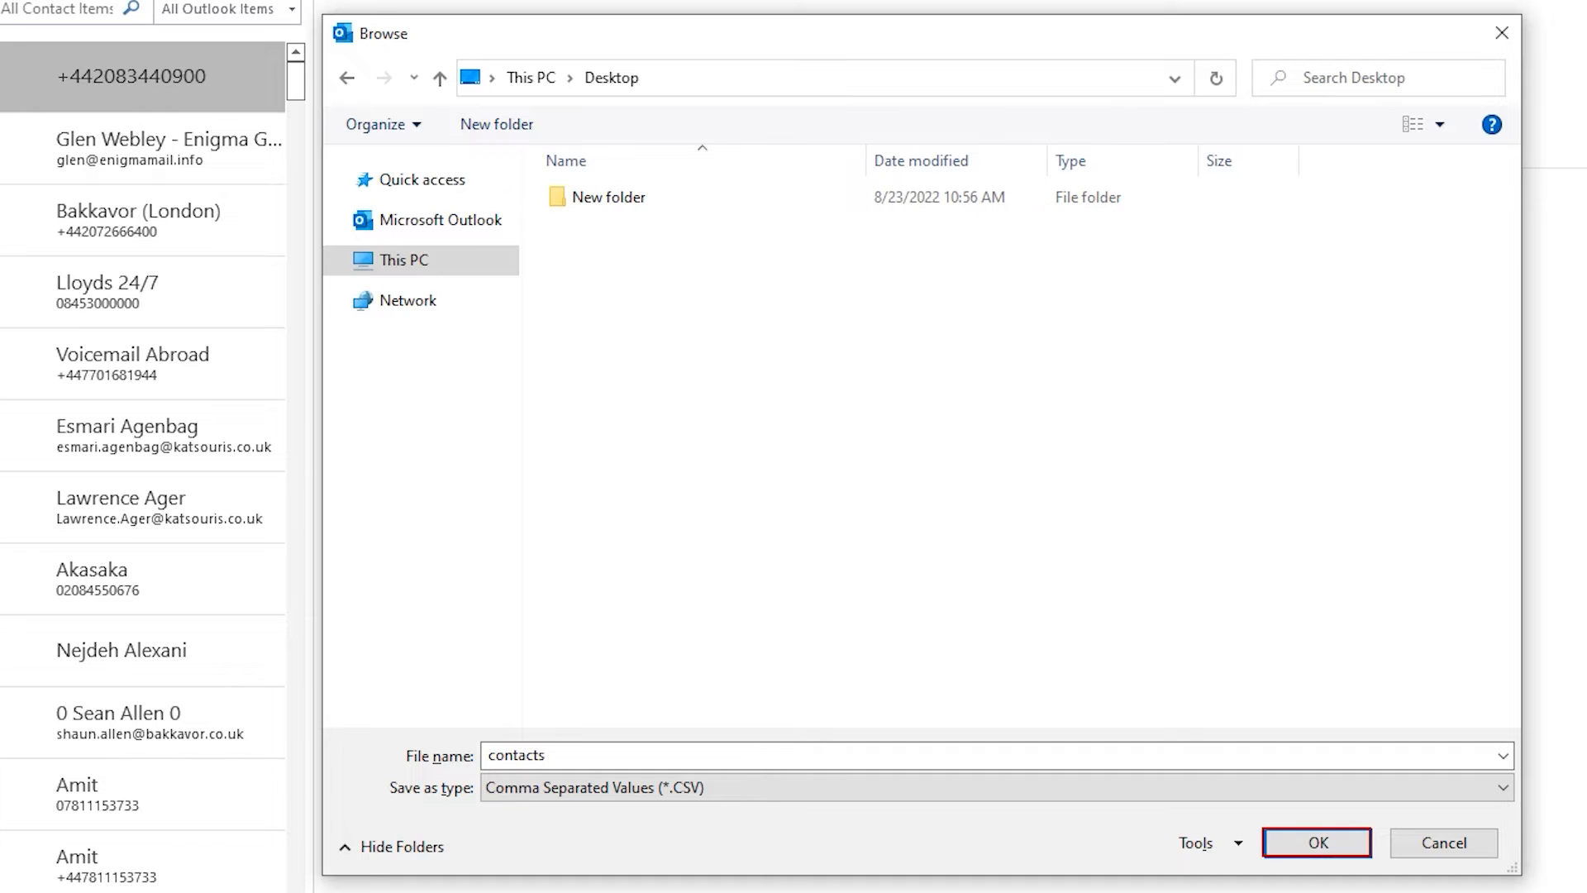
left_click(1314, 841)
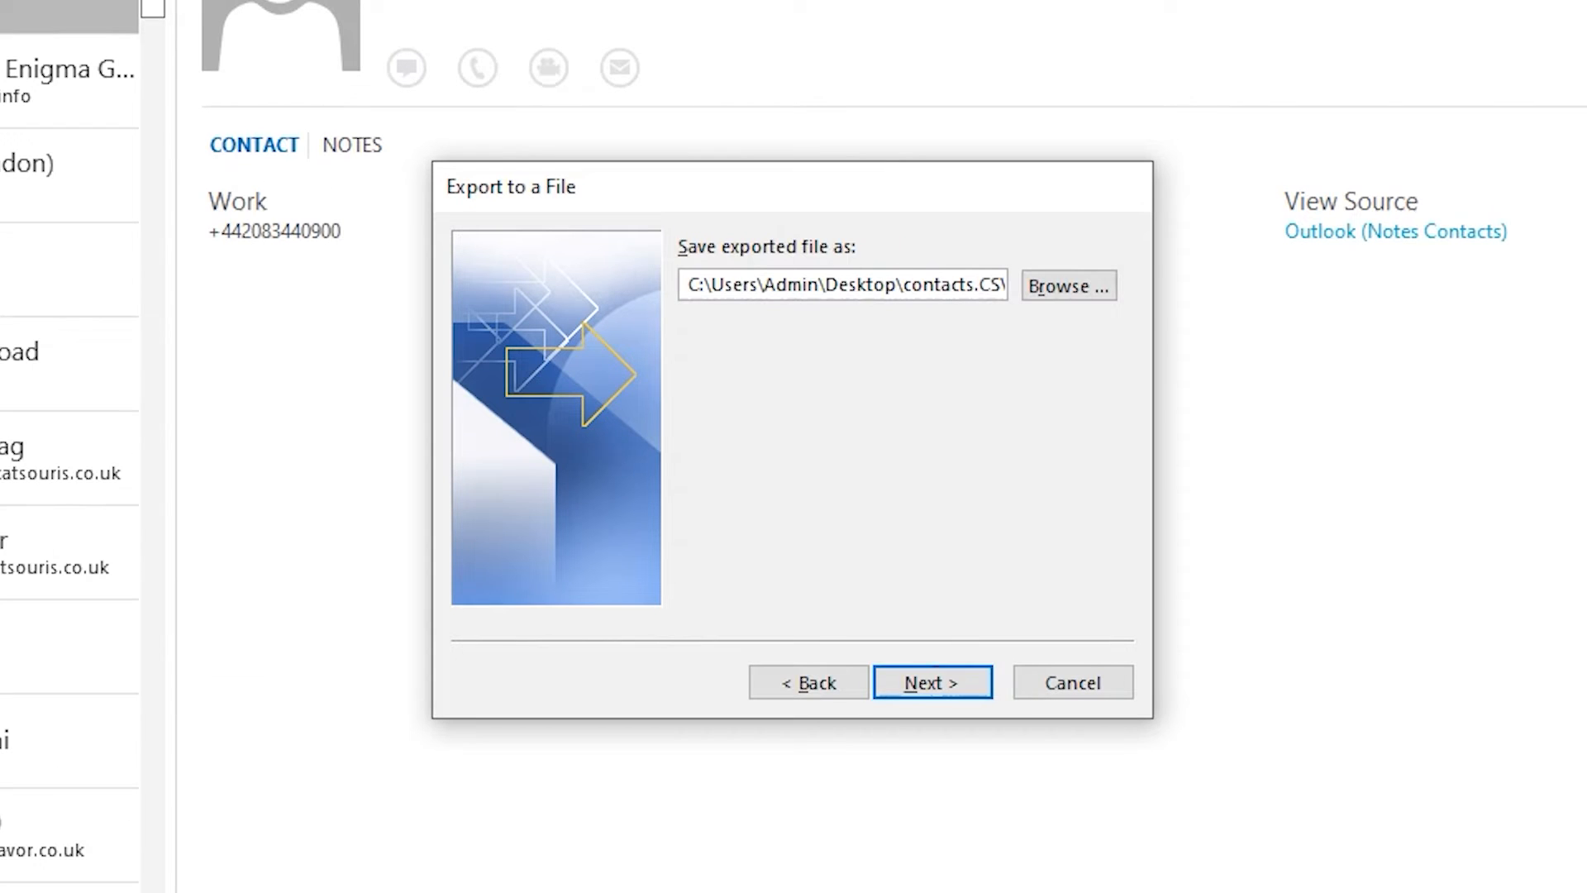
left_click(930, 681)
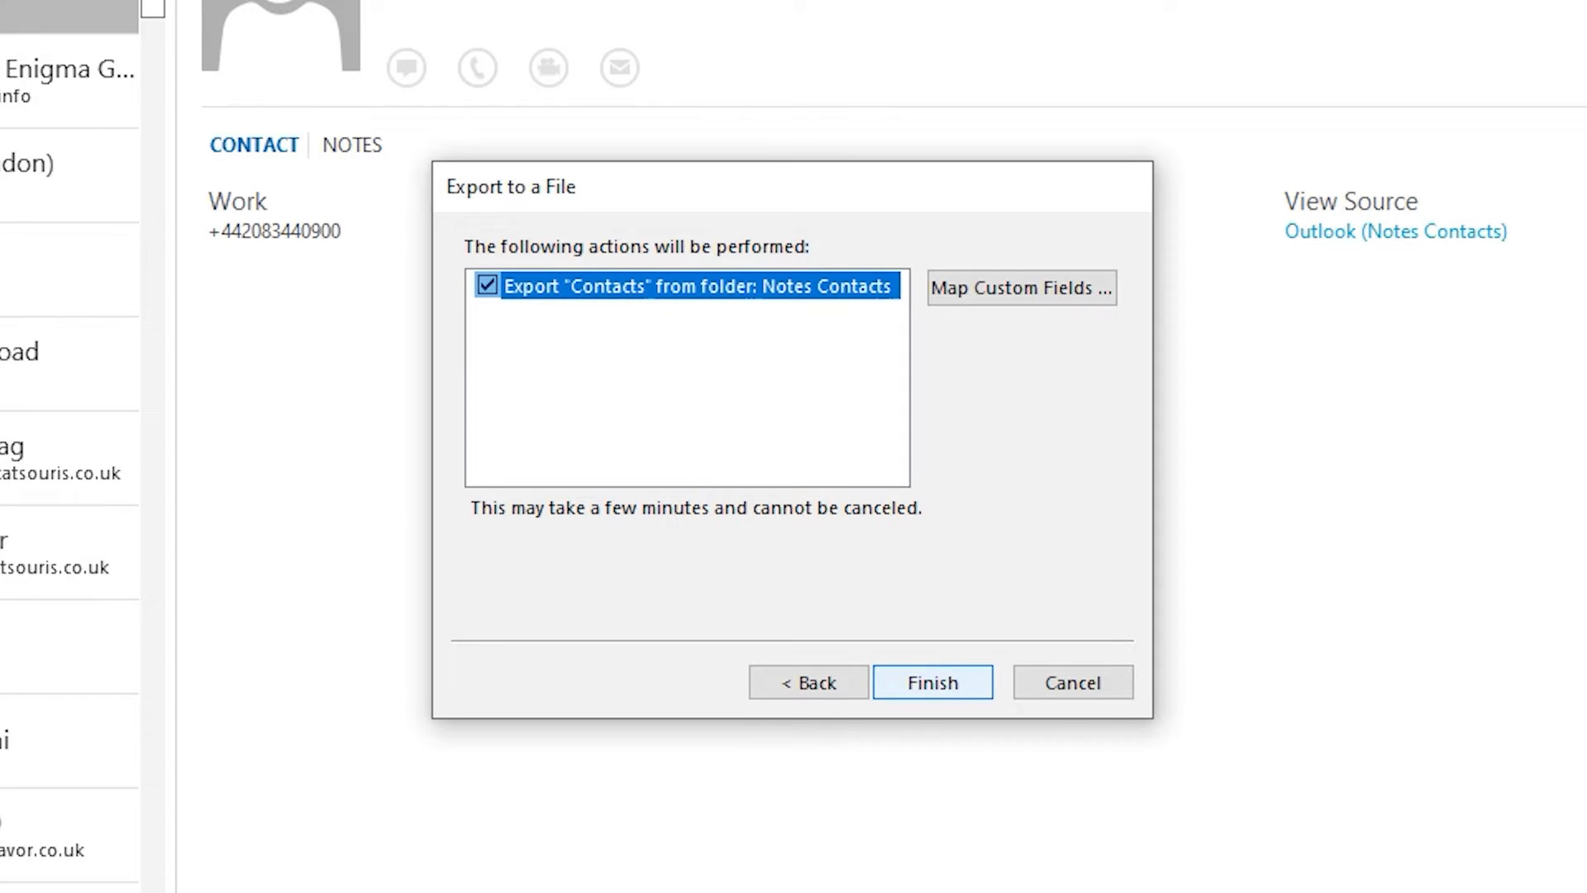
left_click(931, 681)
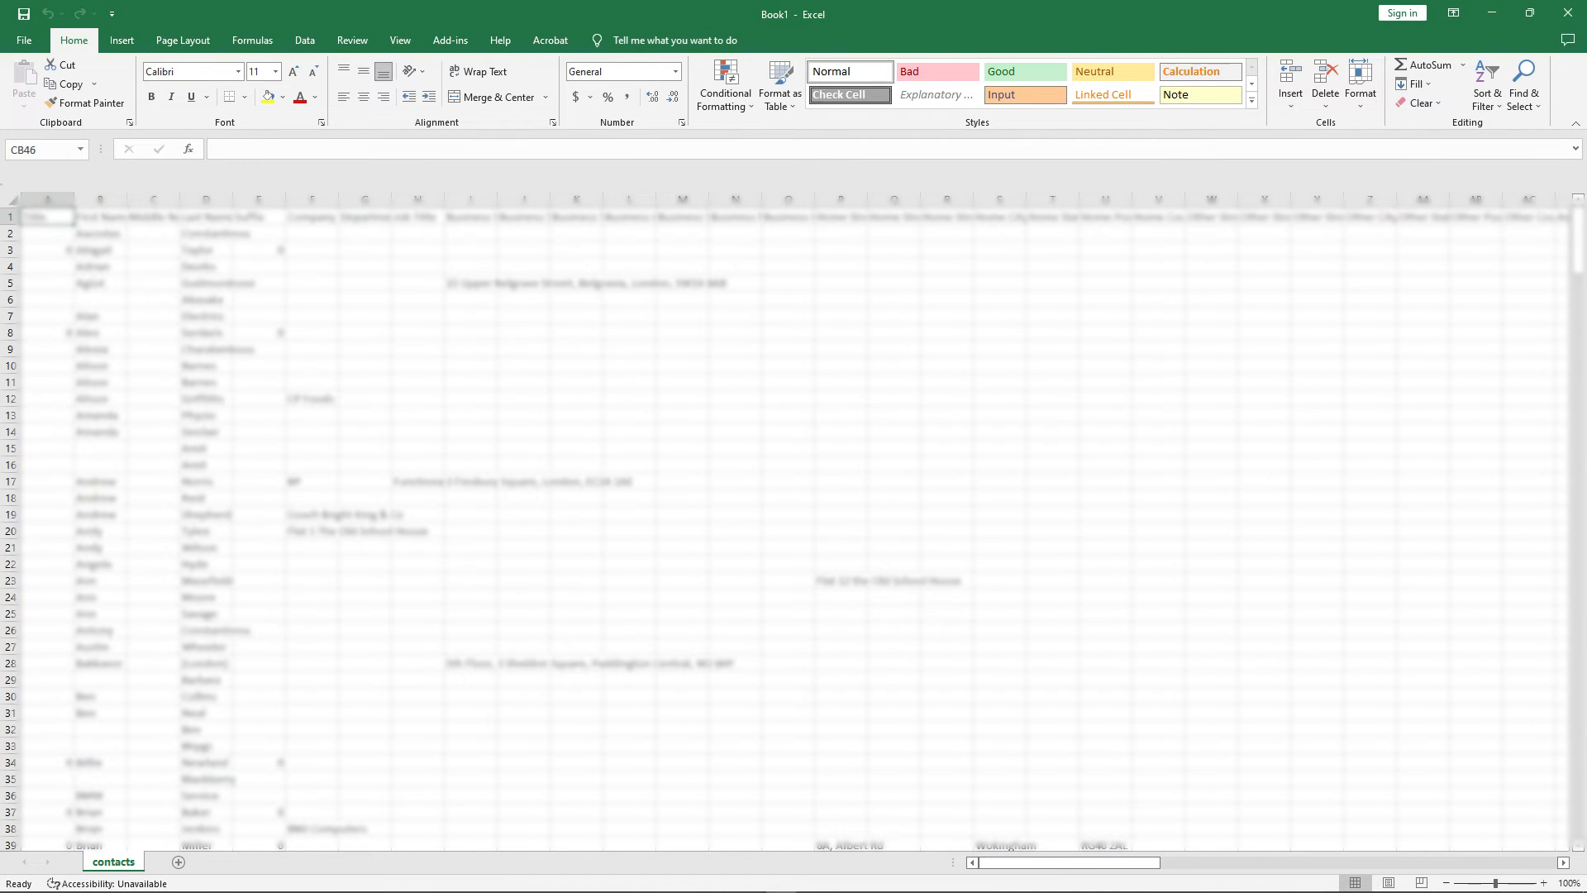
Scroll right across the contacts.CSV sheet to see every exported contact field.
scroll("right", 3)
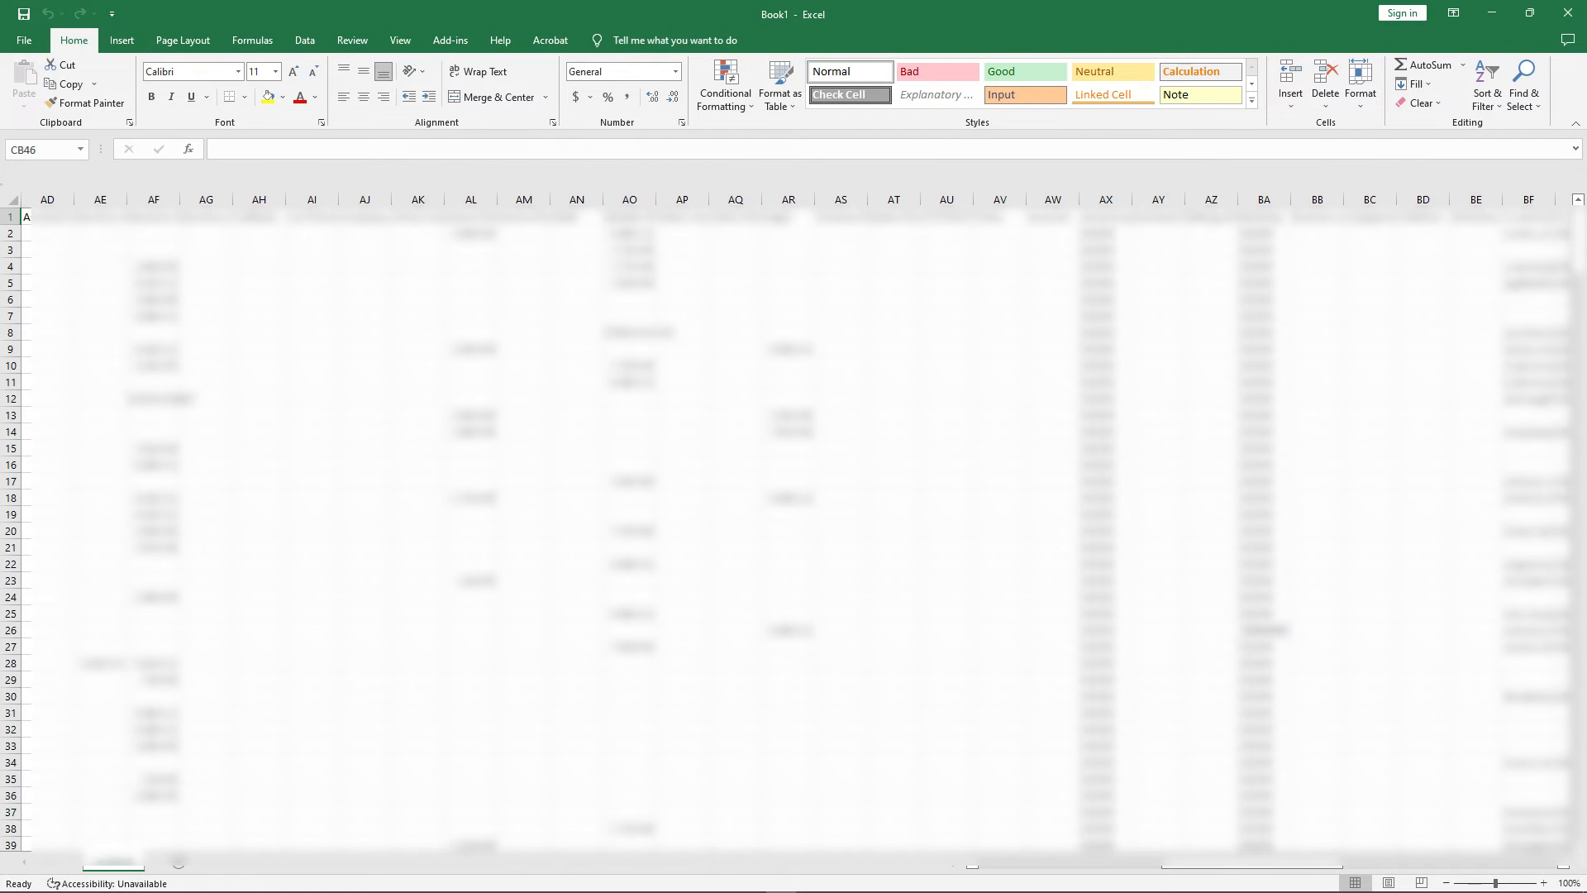
scroll("right", 3)
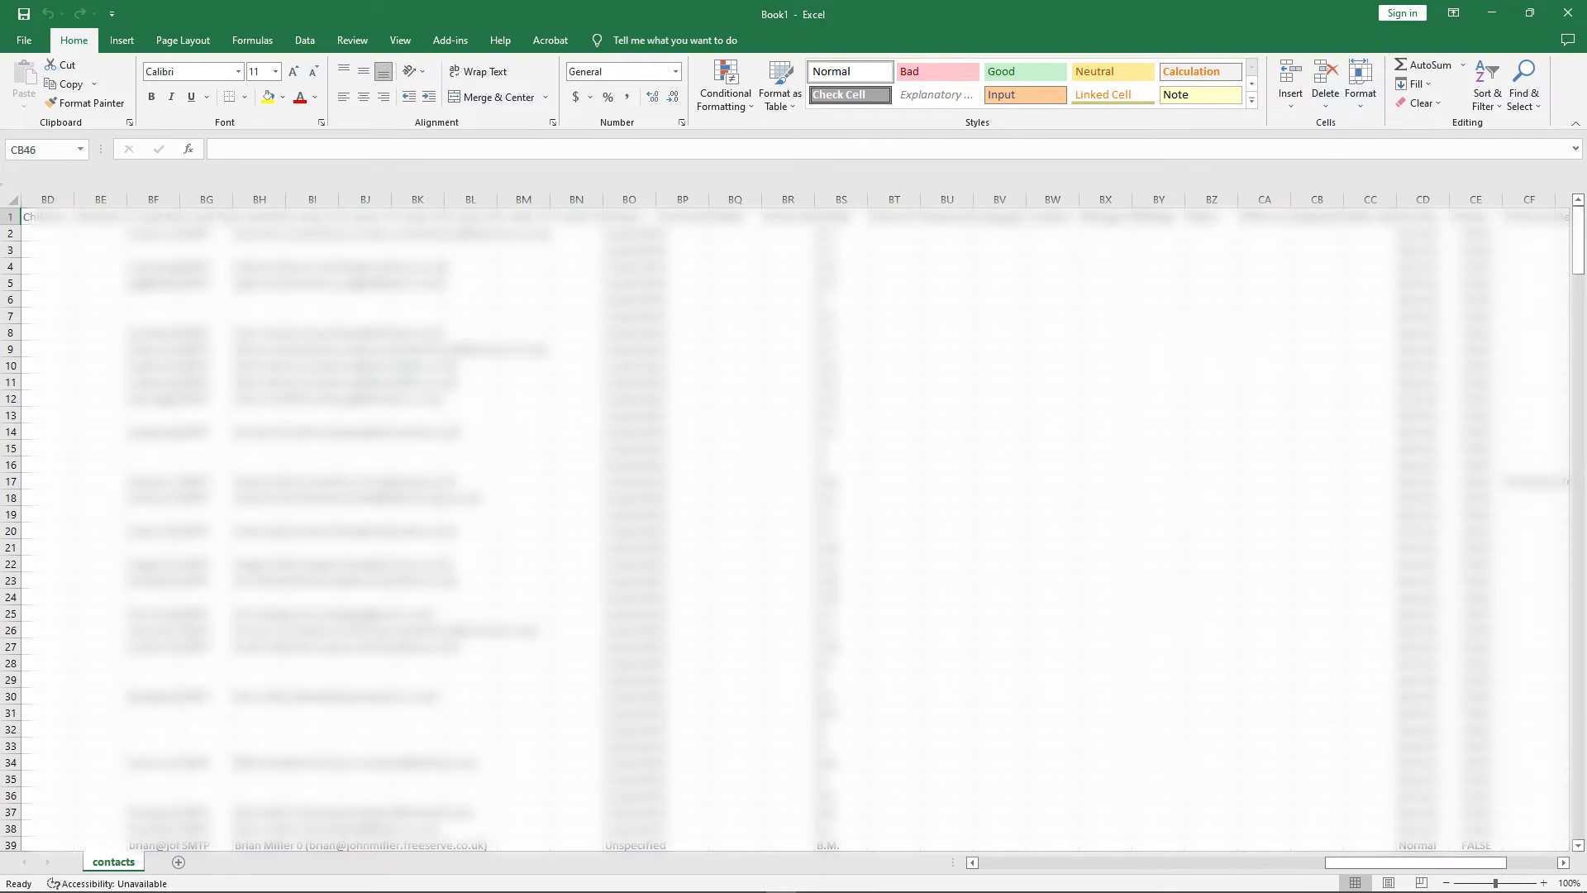
scroll("right", 3)
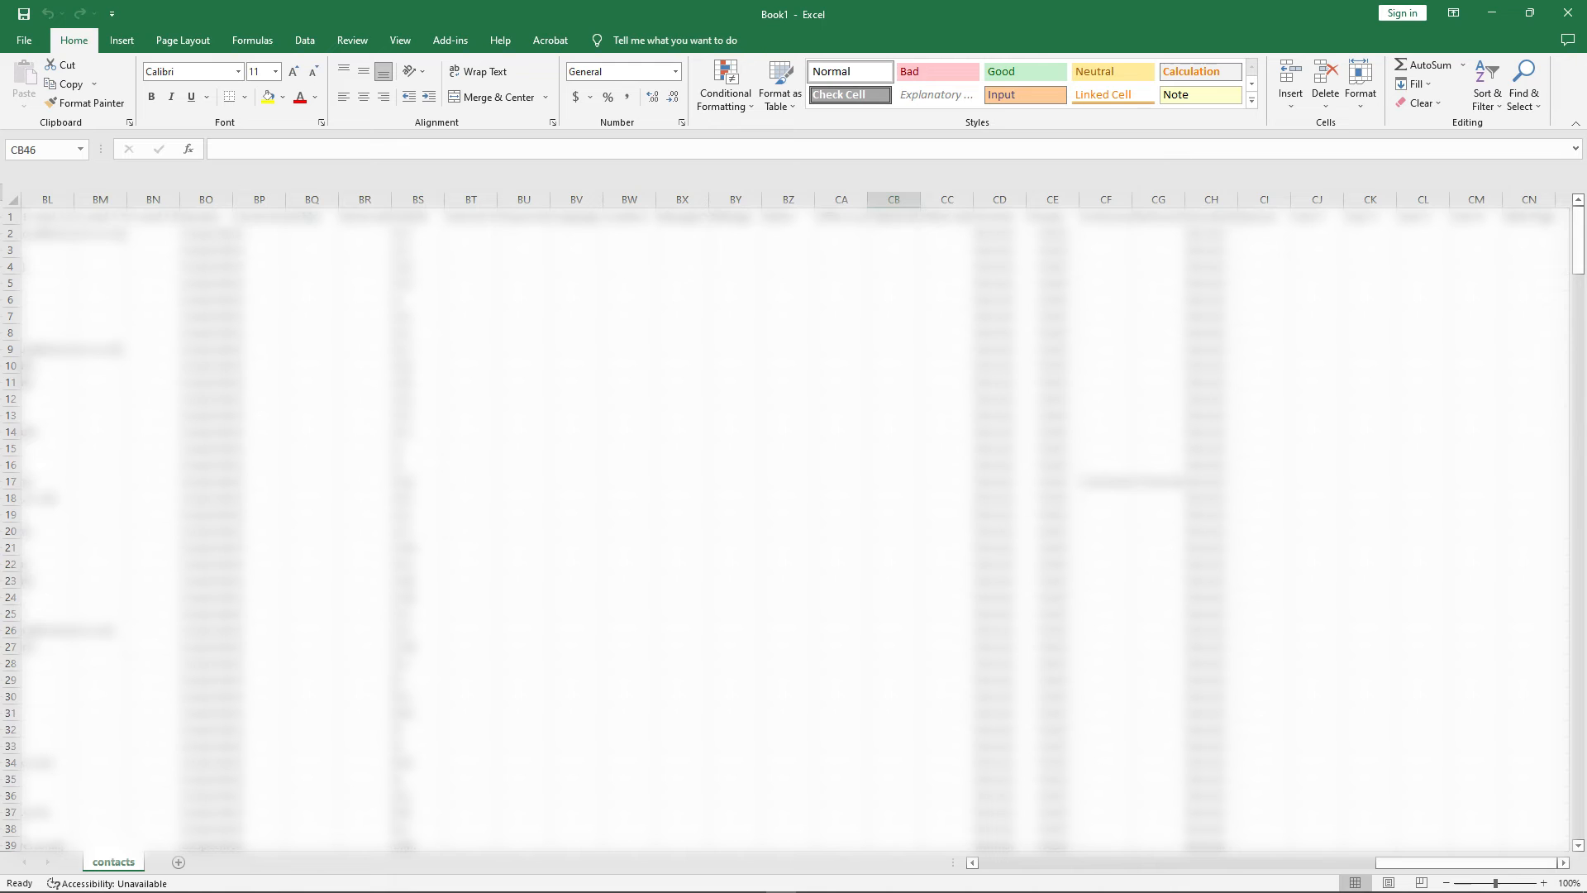